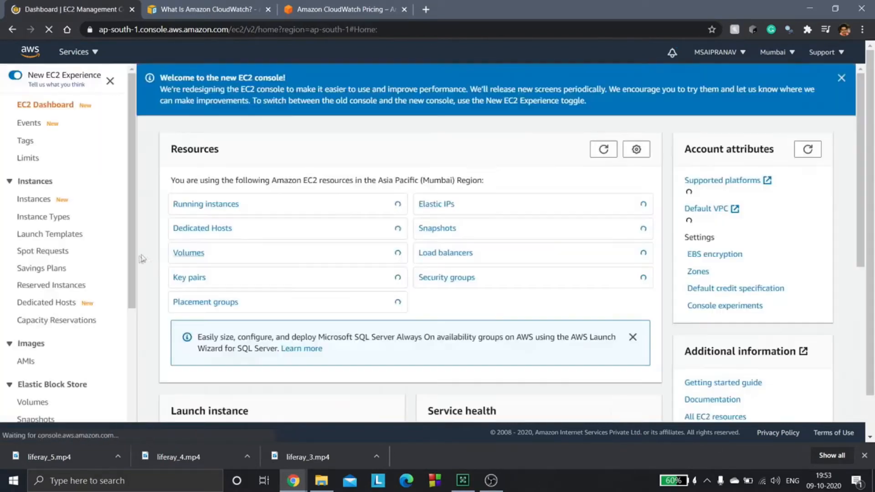
# Step: Show the EC2 Instances list with running firstinstance and secondinstance
pyautogui.click(33, 199)
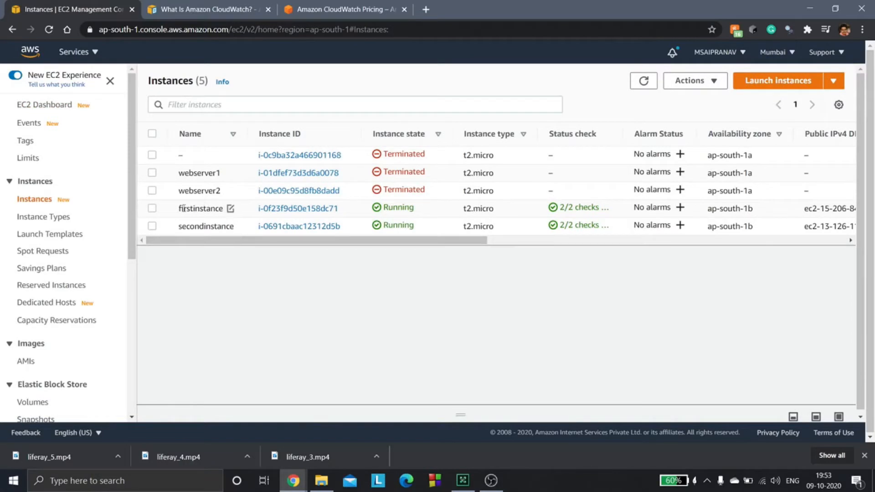
pyautogui.moveTo(266, 301)
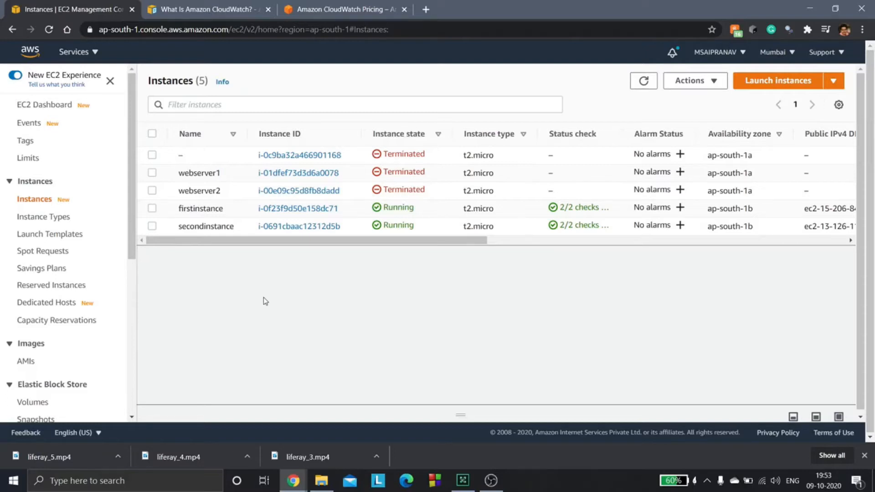
pyautogui.moveTo(211, 172)
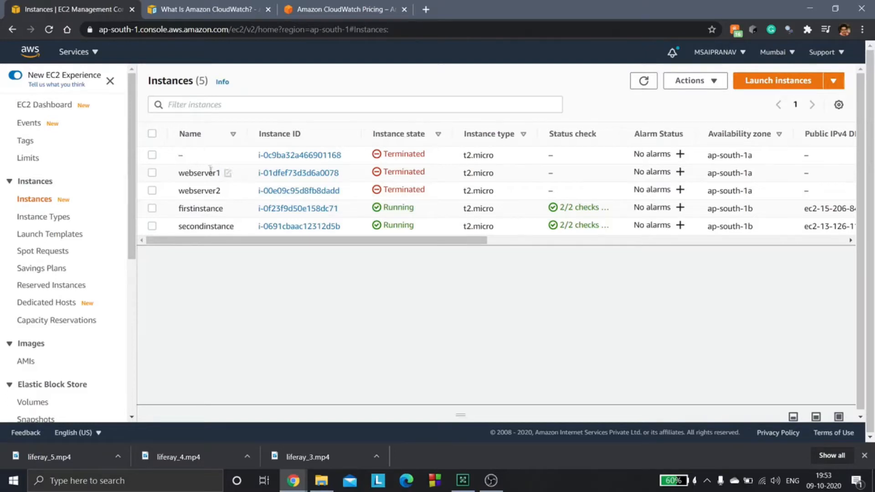
pyautogui.moveTo(204, 264)
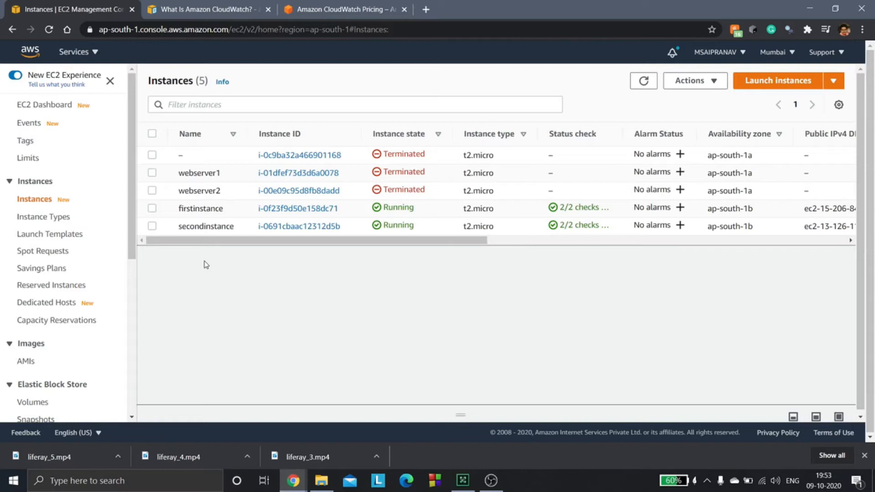
pyautogui.moveTo(305, 333)
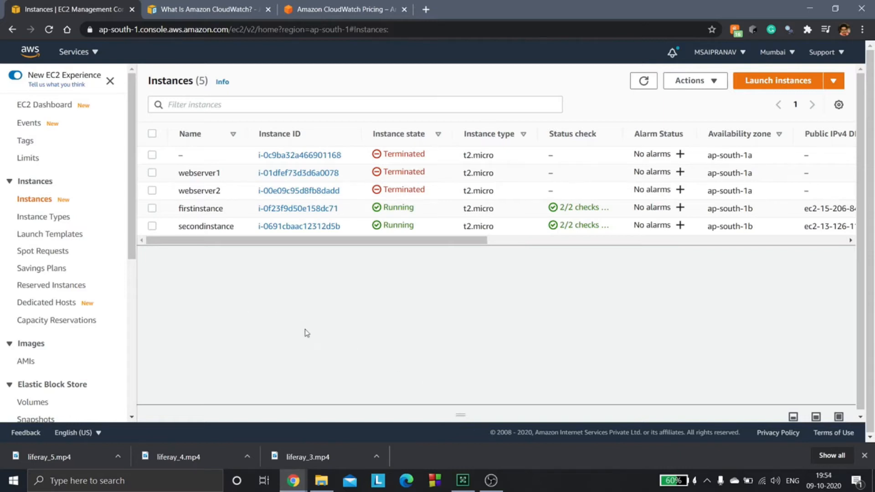
pyautogui.moveTo(219, 219)
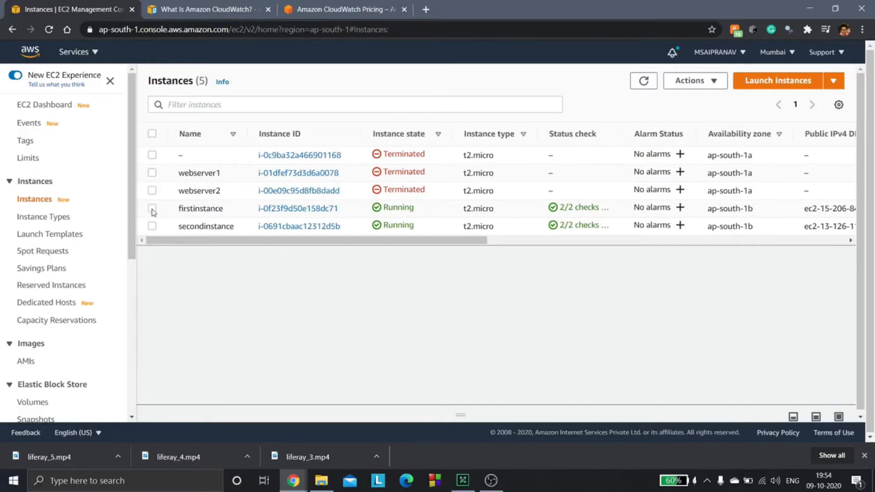
# Step: View firstinstance's details and secondinstance's tags, then deselect secondinstance
pyautogui.click(152, 208)
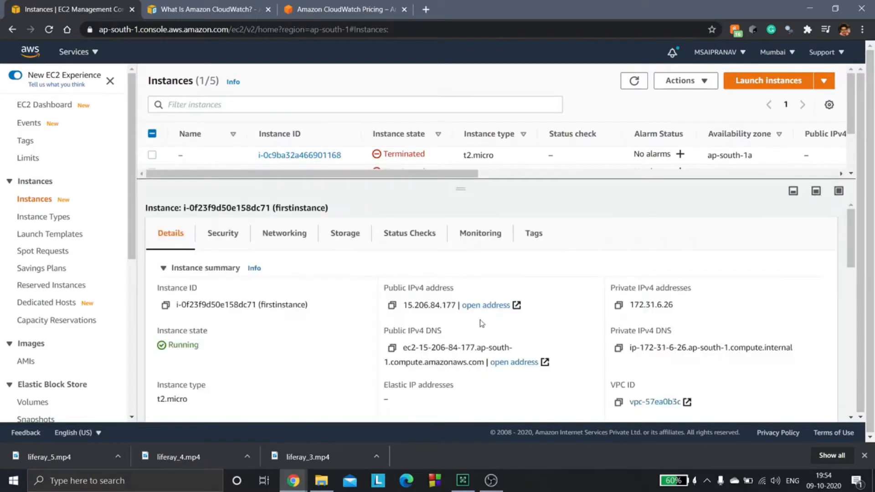
pyautogui.click(532, 233)
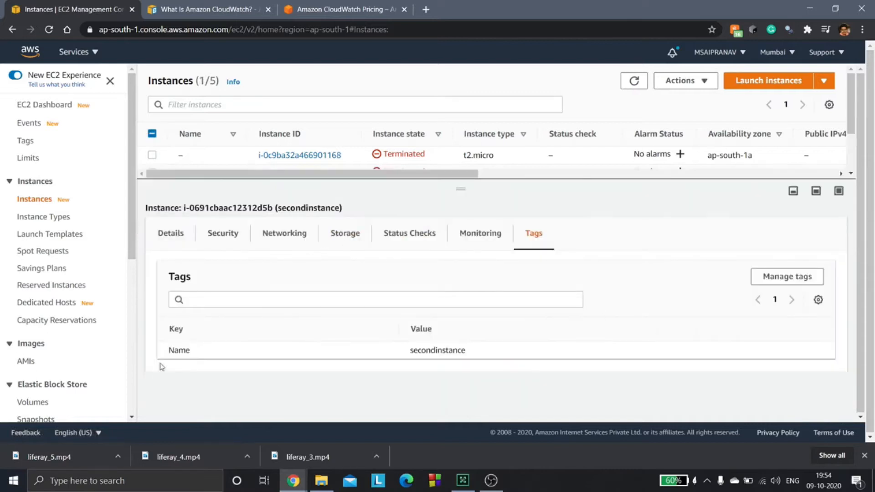
pyautogui.moveTo(430, 382)
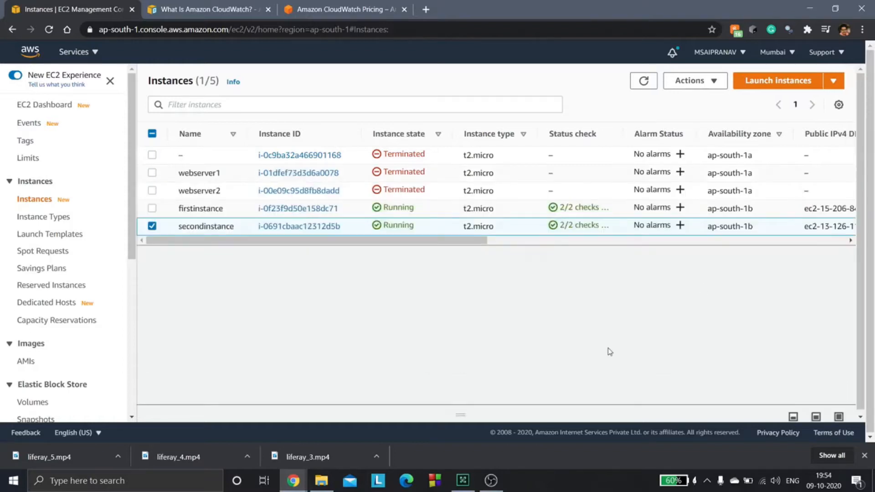
pyautogui.click(152, 225)
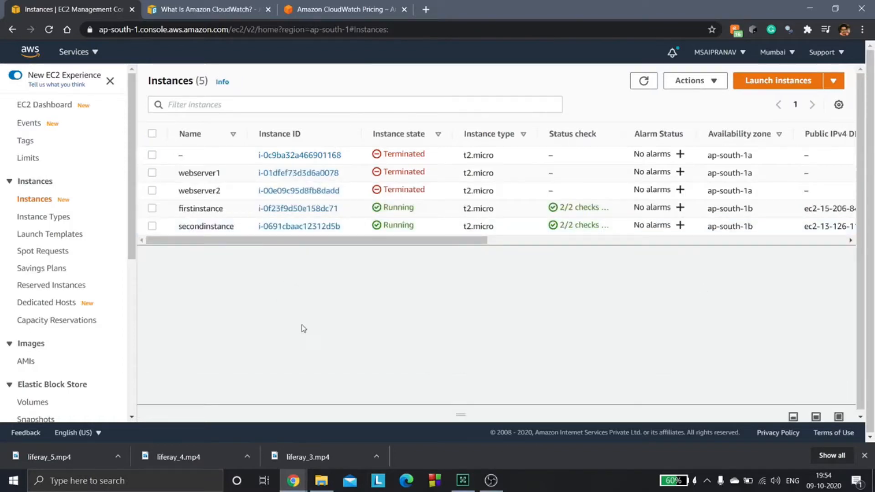
pyautogui.moveTo(252, 346)
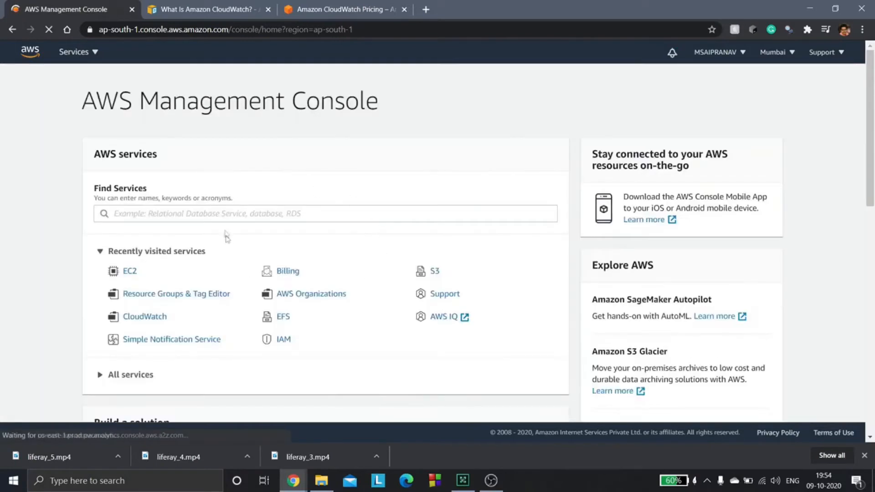
# Step: Search services for 'Resource' and open Resource Groups & Tag Editor
pyautogui.write('REe')
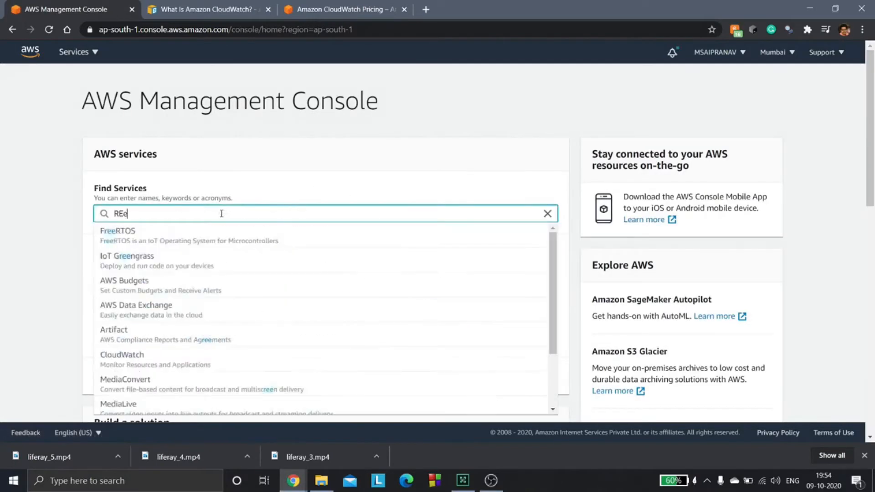
pyautogui.write('Resource')
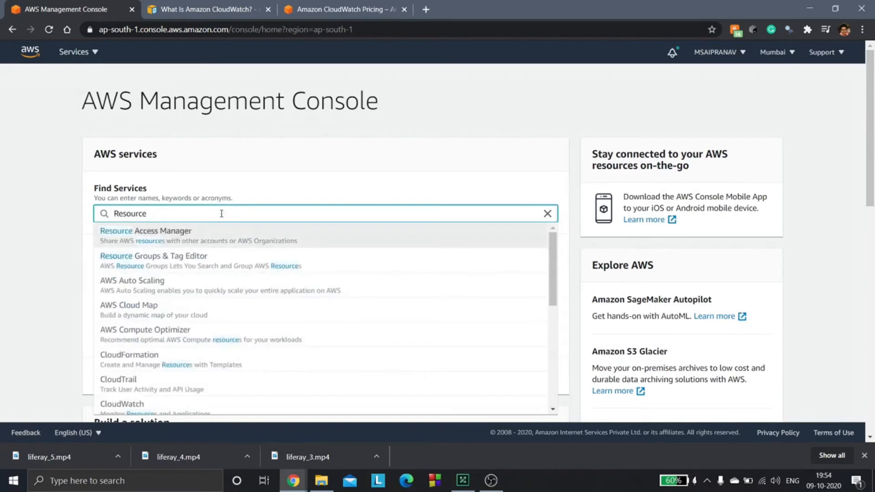
pyautogui.moveTo(120, 262)
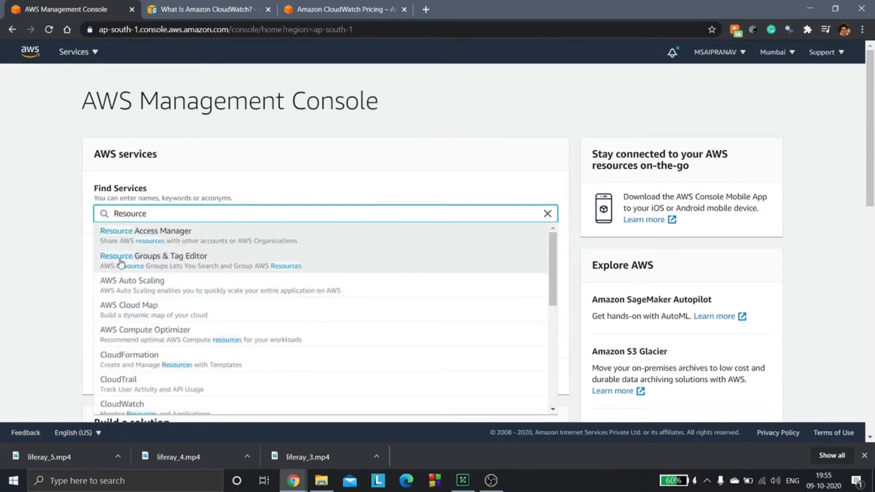
pyautogui.click(153, 260)
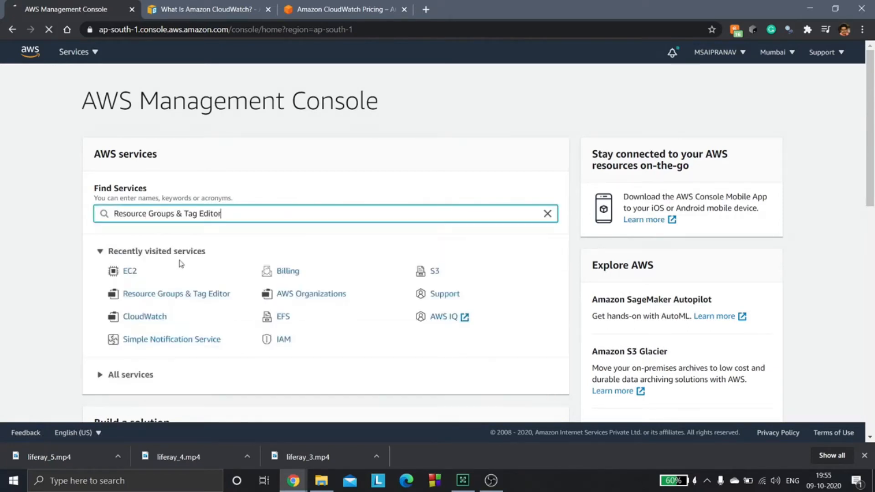
pyautogui.click(176, 294)
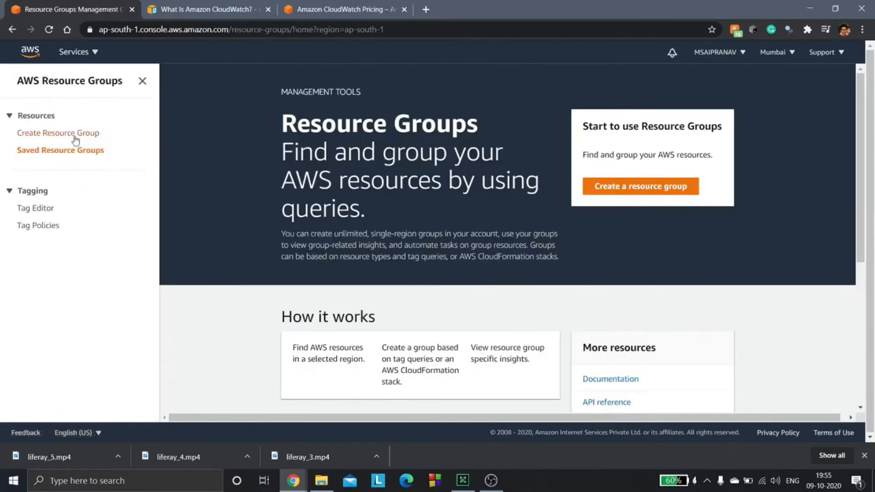
# Step: Start a tag-based resource group restricted to AWS::EC2::Instance resources
pyautogui.click(58, 132)
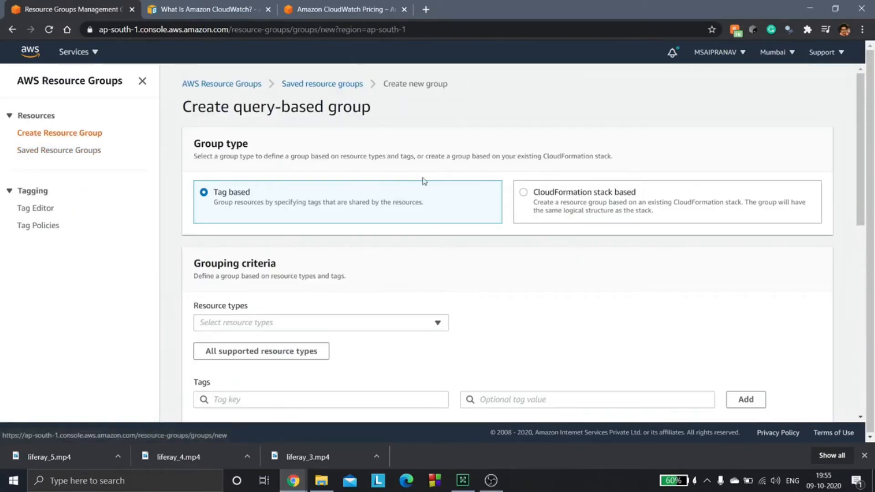
pyautogui.scroll(-3)
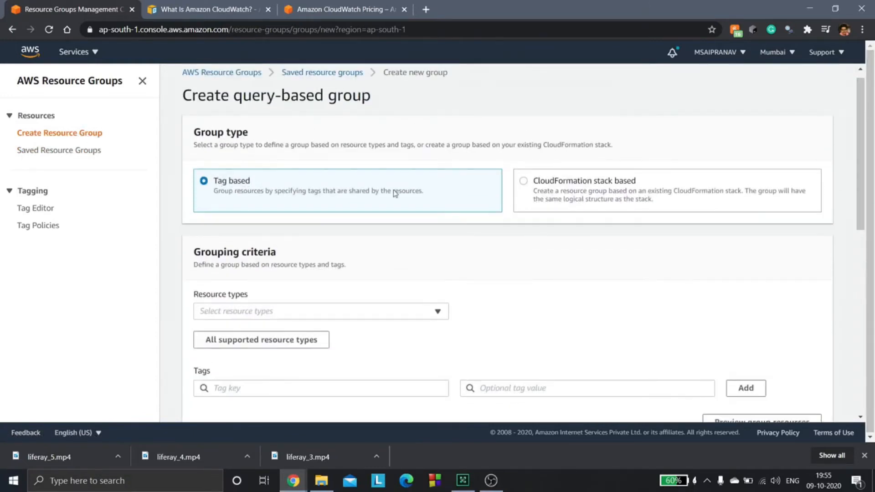
pyautogui.scroll(-3)
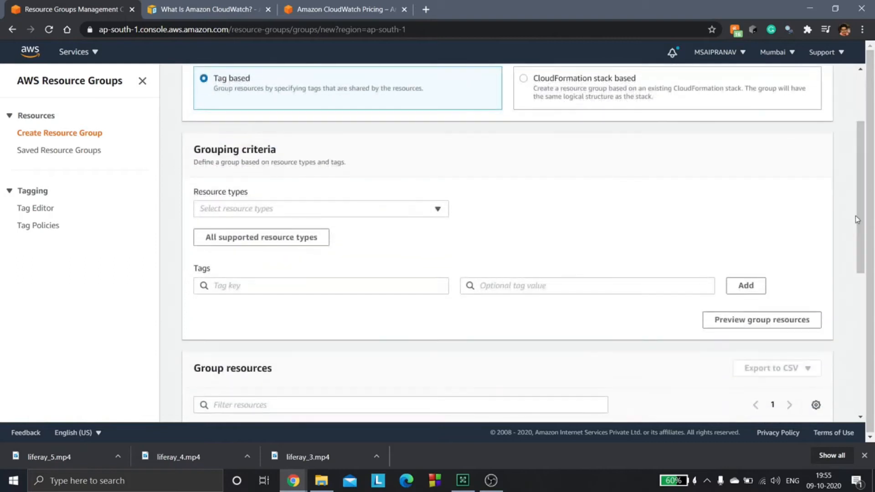
pyautogui.click(321, 208)
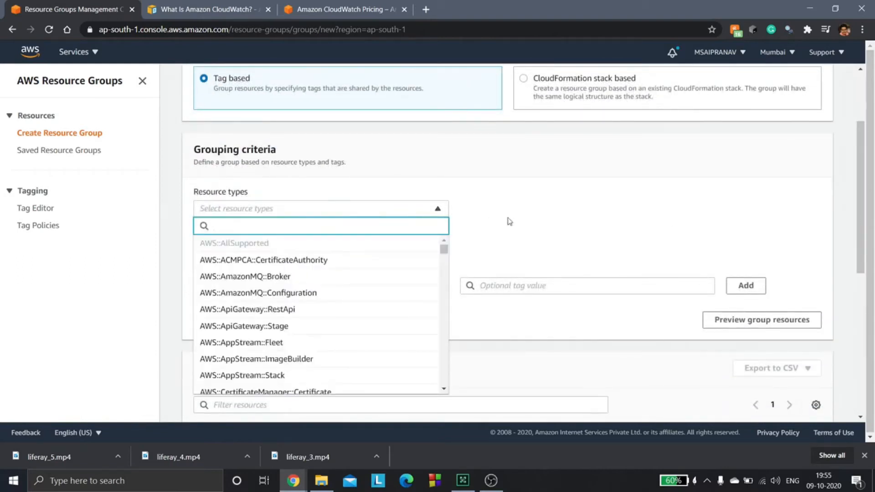
pyautogui.write('EC2')
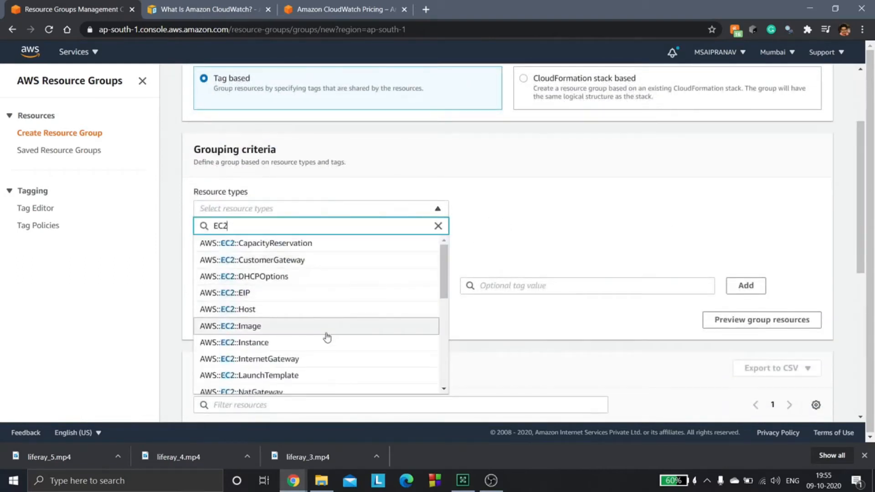
pyautogui.click(438, 225)
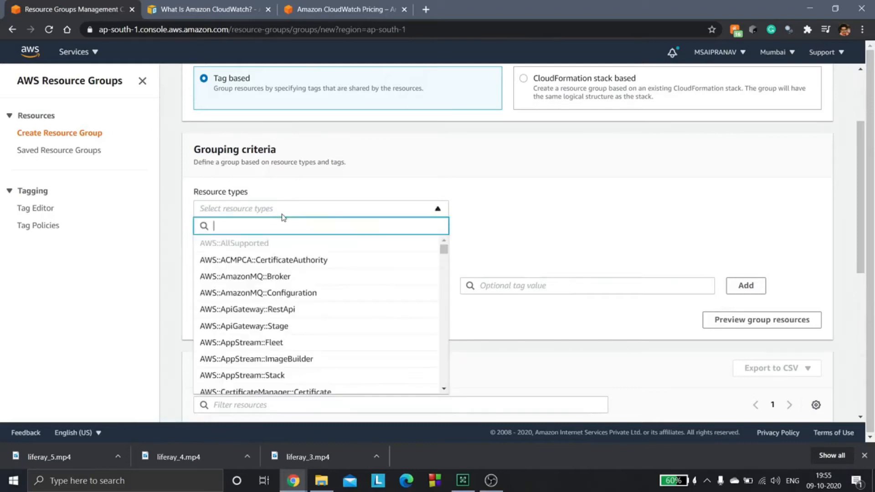
pyautogui.write('EC2')
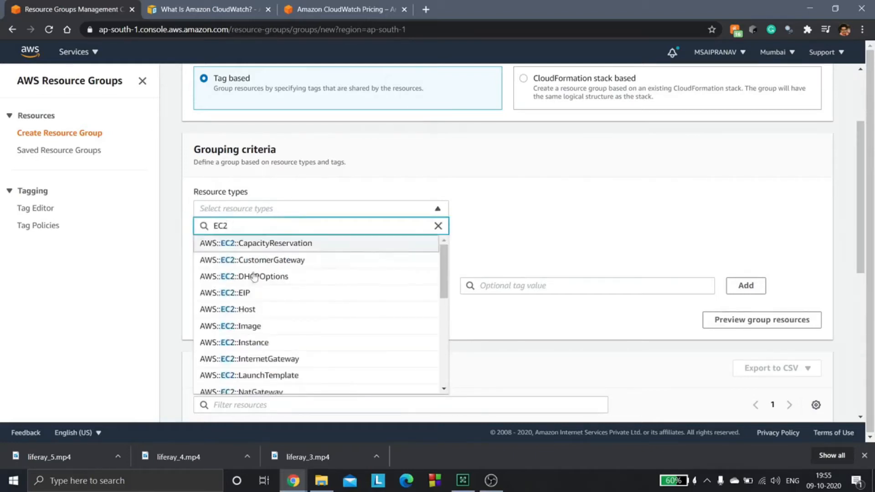
pyautogui.click(233, 342)
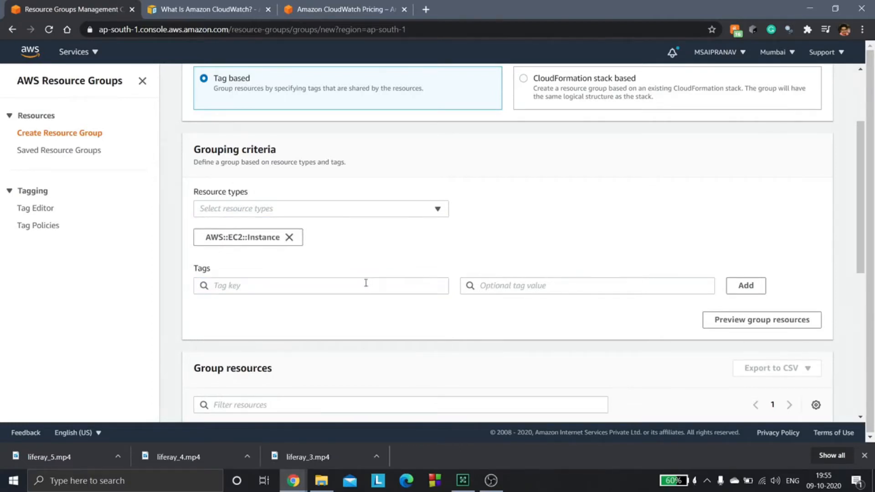
# Step: Add tag filters Name: firstinstance and Name: secondinstance to the group criteria
pyautogui.click(321, 285)
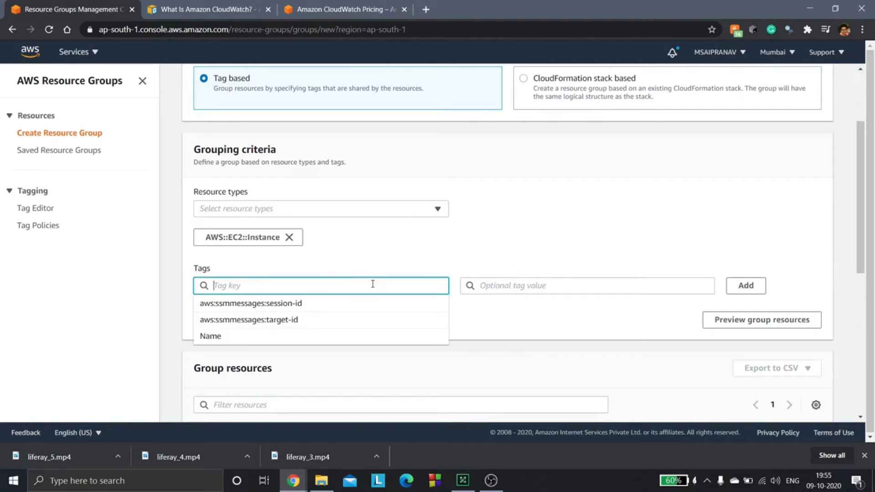
pyautogui.write('Name')
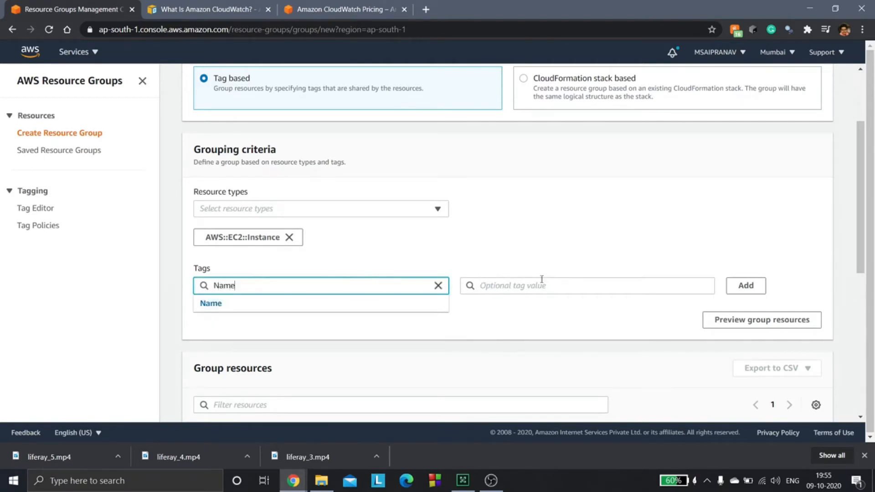
pyautogui.write('firstinstance')
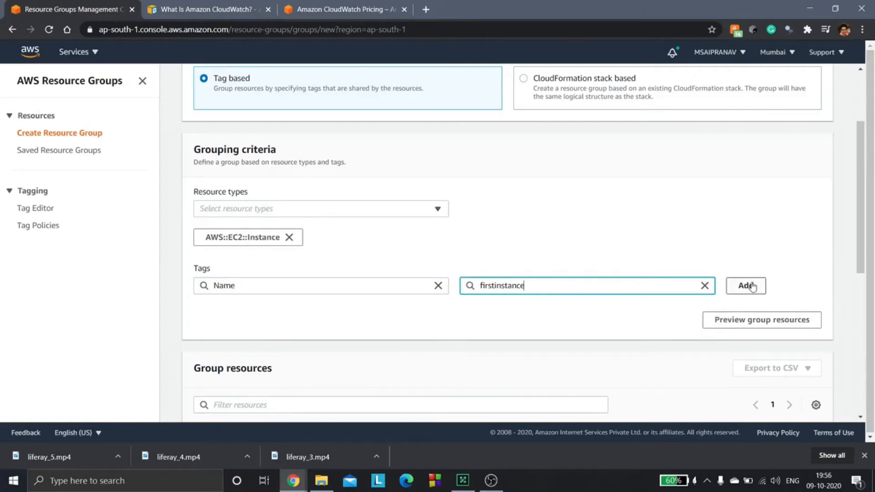
pyautogui.click(745, 286)
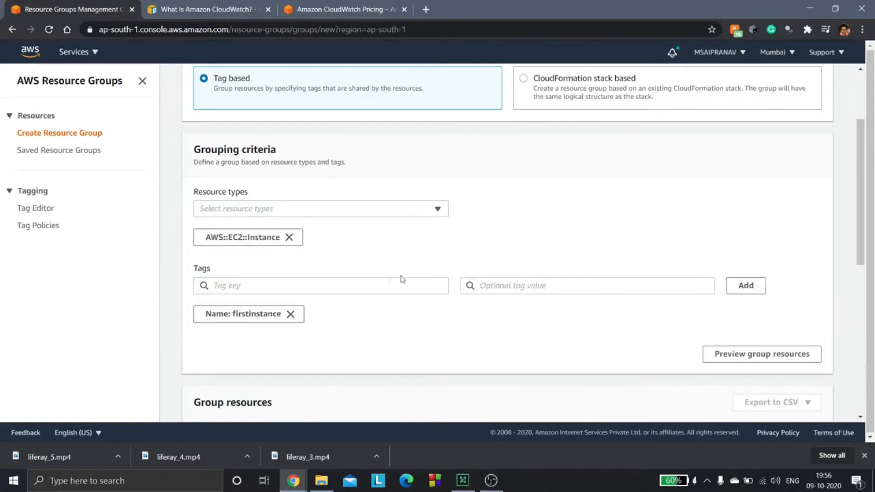
pyautogui.write('Name')
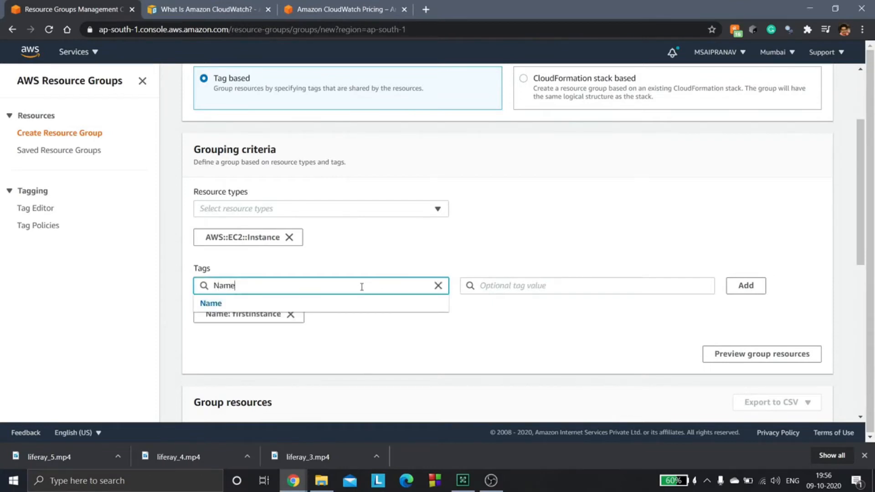
pyautogui.click(586, 285)
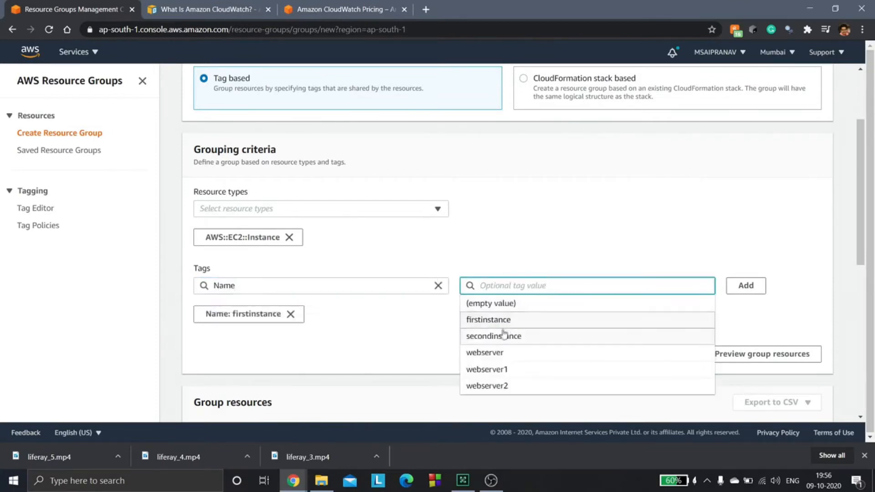
pyautogui.click(493, 336)
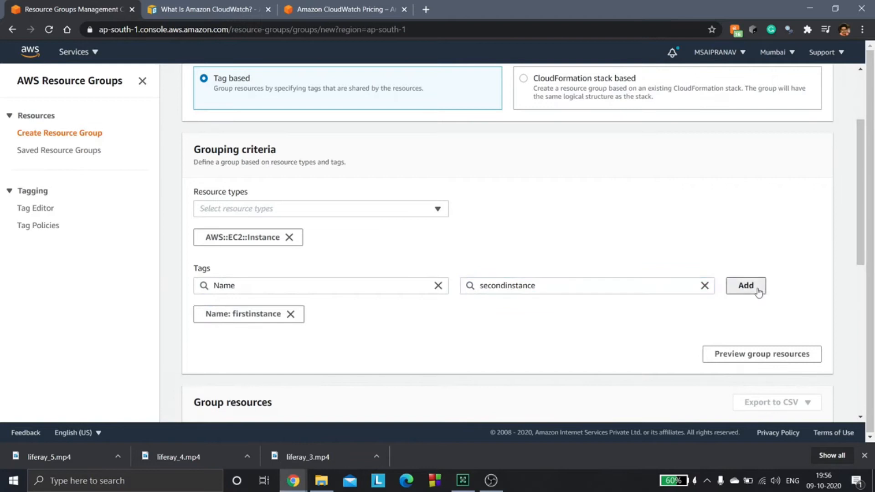
pyautogui.click(746, 285)
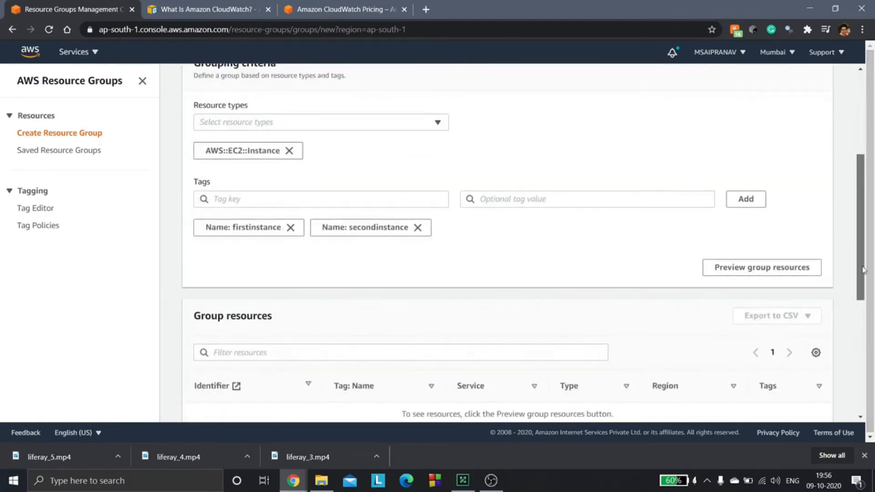
# Step: Fill in 'ec2group' as the group name and description
pyautogui.scroll(-3)
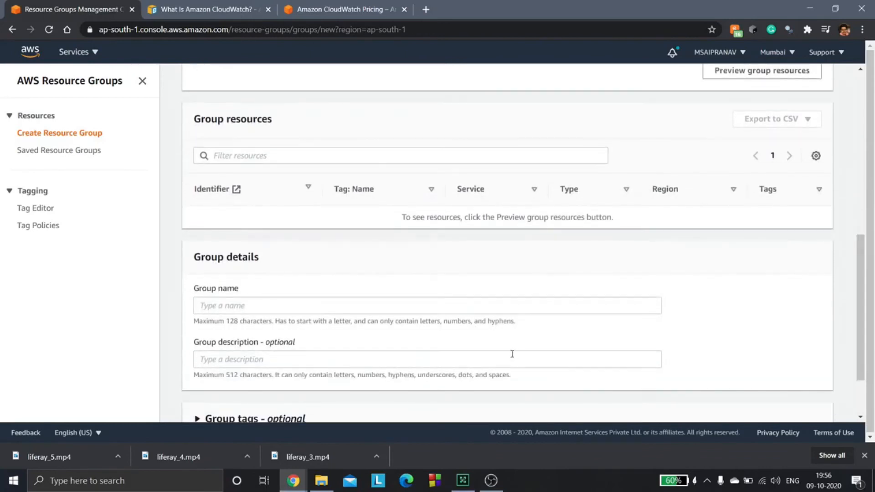
pyautogui.write('ec2group')
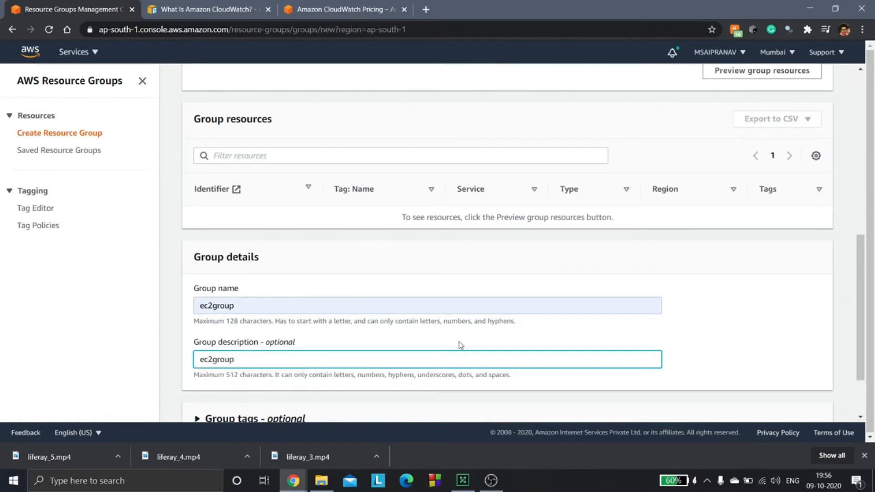
pyautogui.scroll(-3)
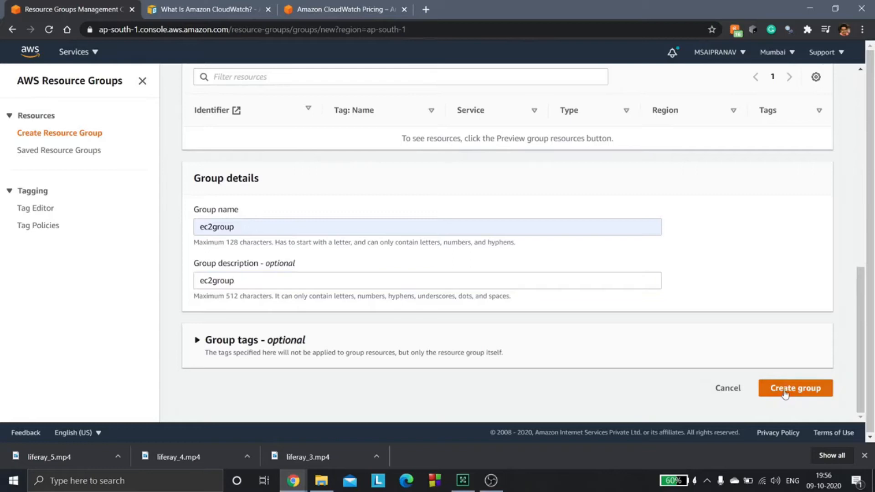
# Step: Create the ec2group group and review its two instance resources
pyautogui.click(794, 387)
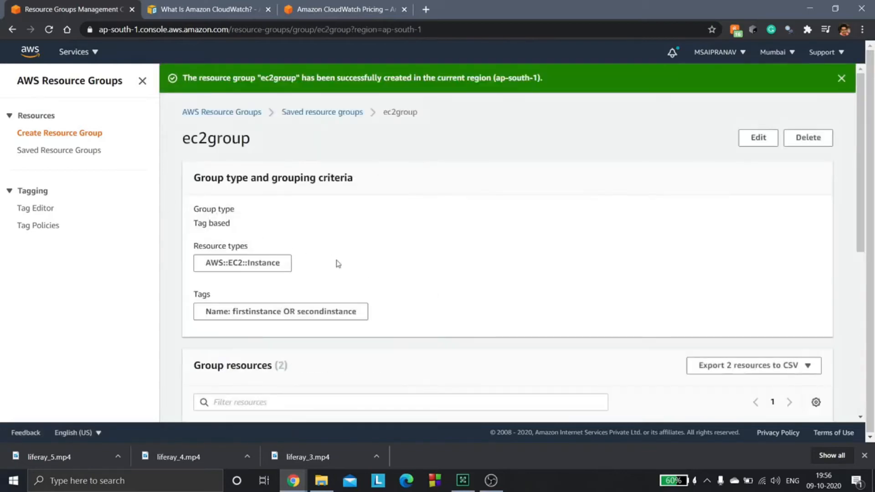
pyautogui.moveTo(214, 218)
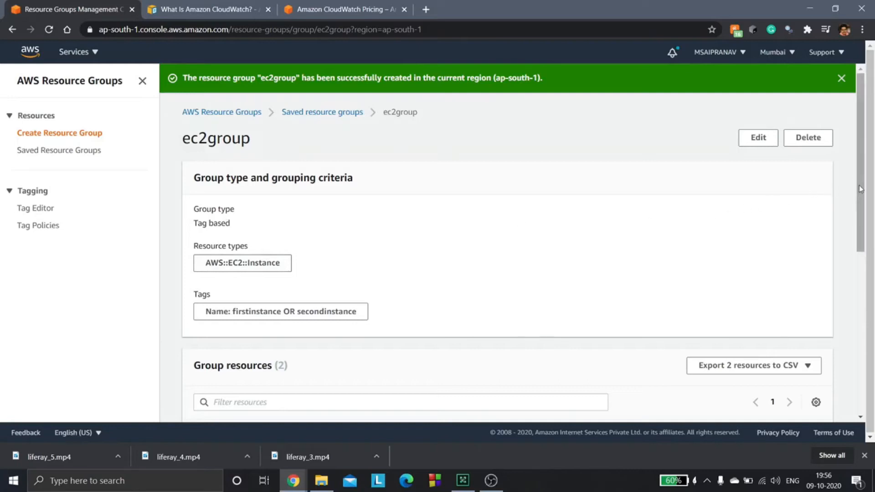
pyautogui.scroll(-3)
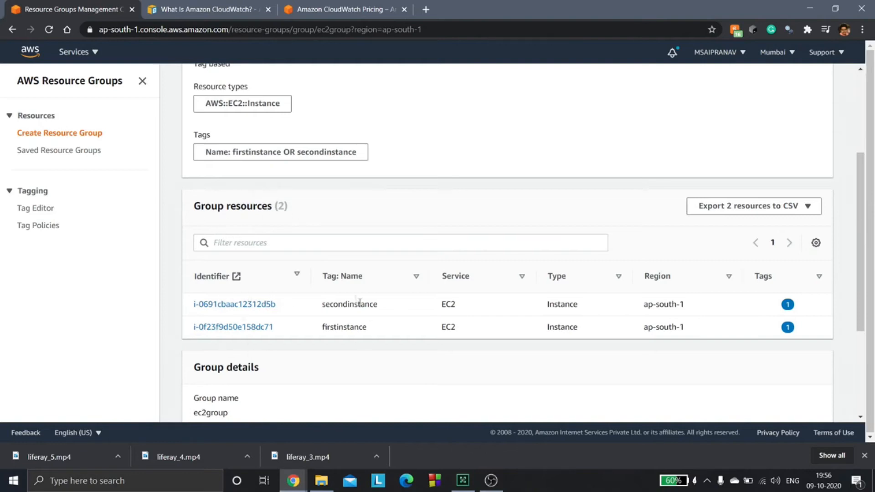
pyautogui.moveTo(325, 314)
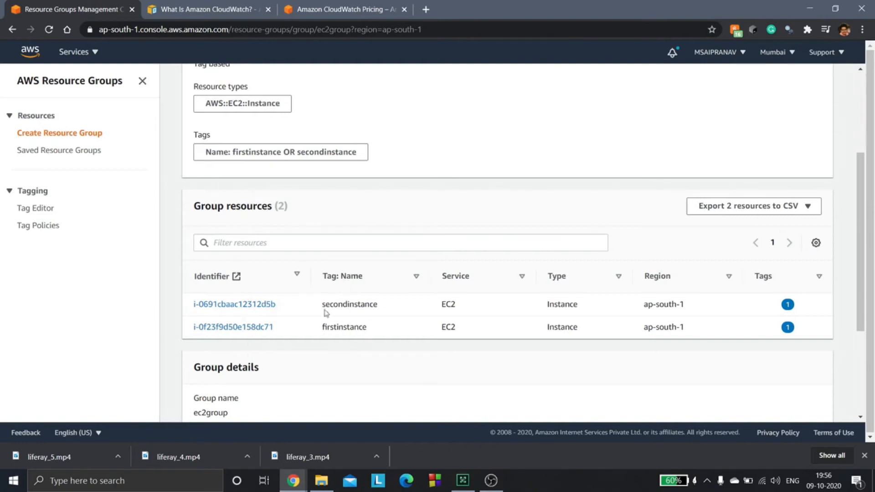
pyautogui.scroll(-3)
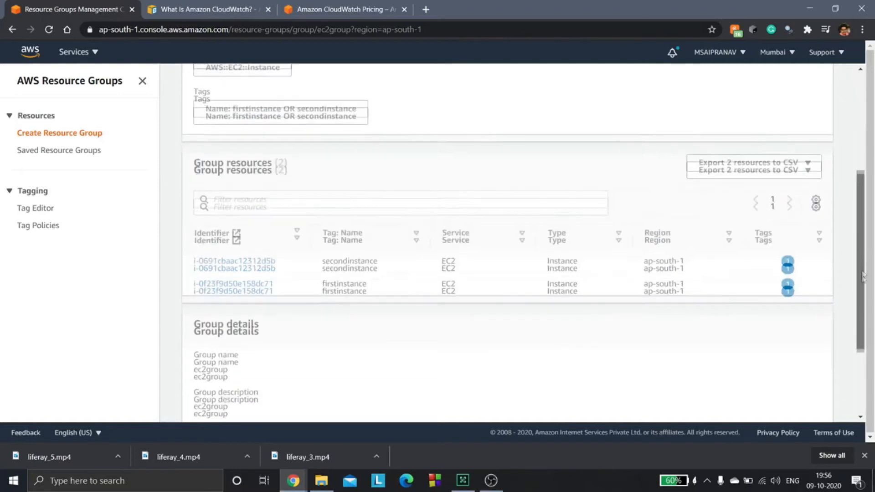
pyautogui.scroll(-3)
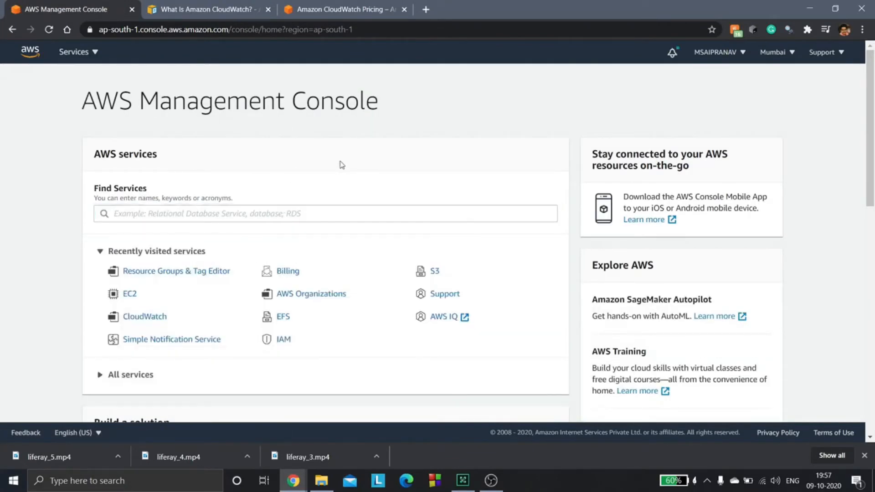
# Step: Search services for 'Cloud' and open CloudWatch
pyautogui.click(325, 214)
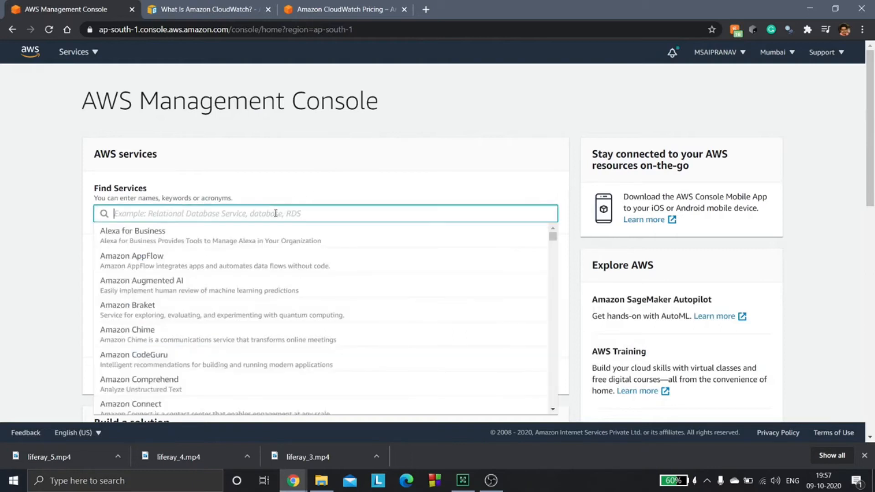
pyautogui.write('CloudWatch')
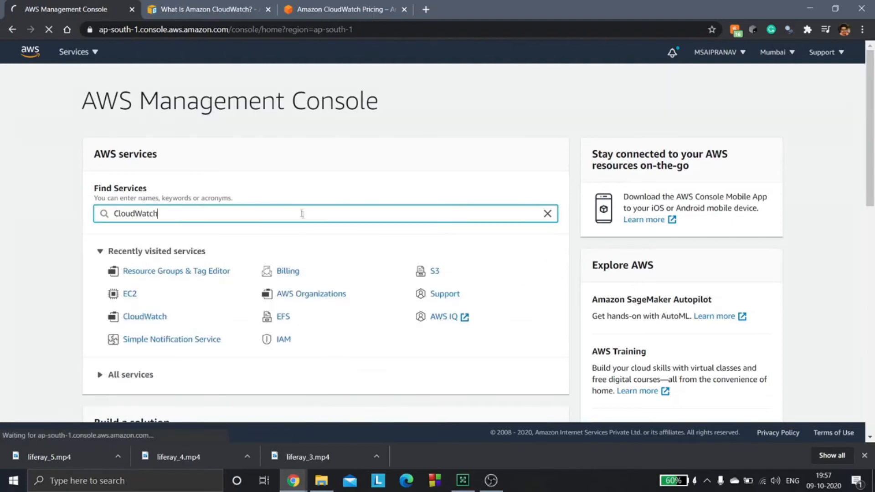
pyautogui.click(144, 316)
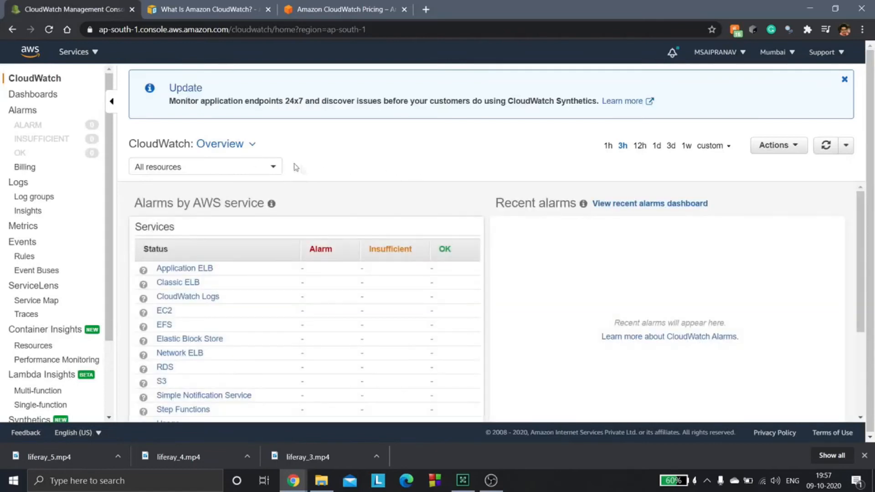
pyautogui.moveTo(258, 188)
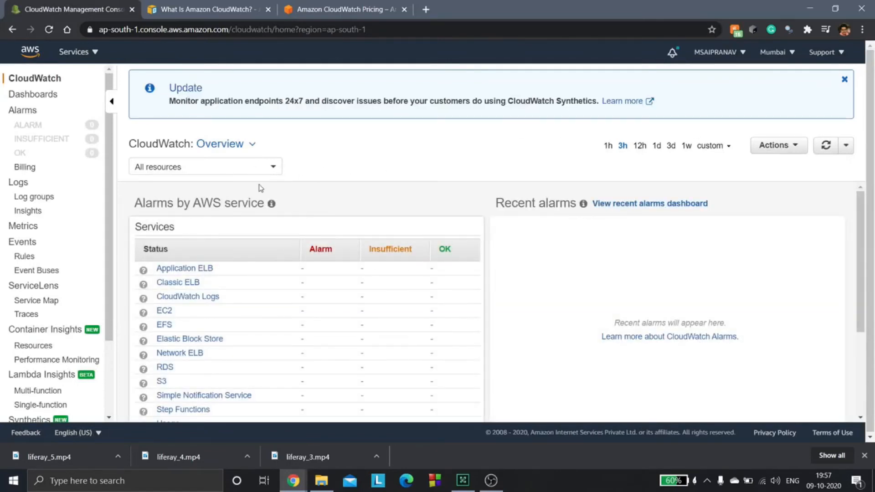
# Step: Filter the CloudWatch overview to ec2group and open its EC2 dashboard
pyautogui.click(204, 166)
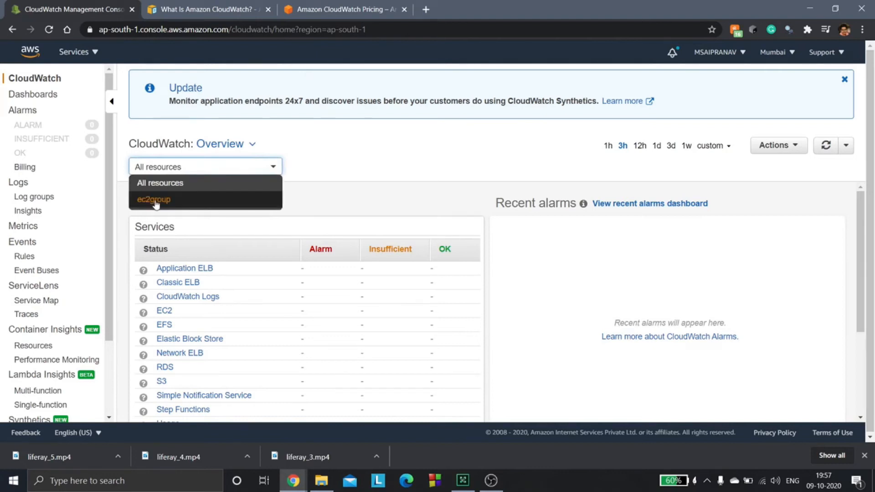
pyautogui.click(153, 199)
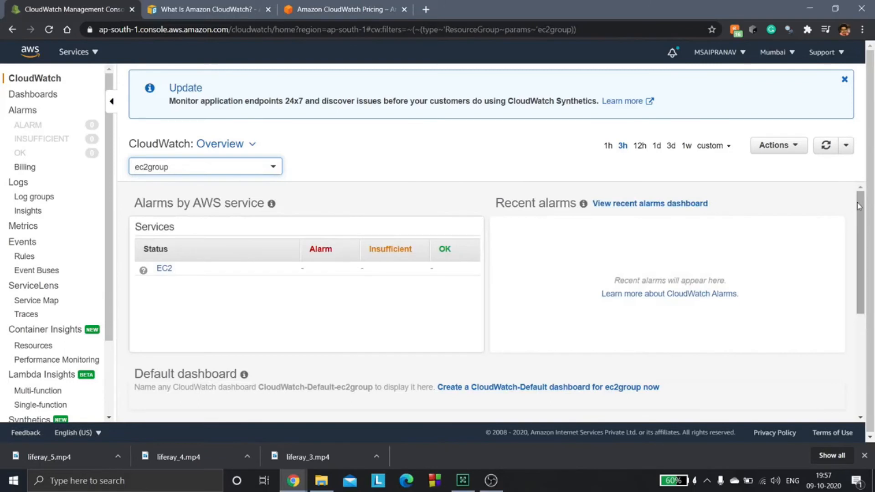
pyautogui.scroll(-3)
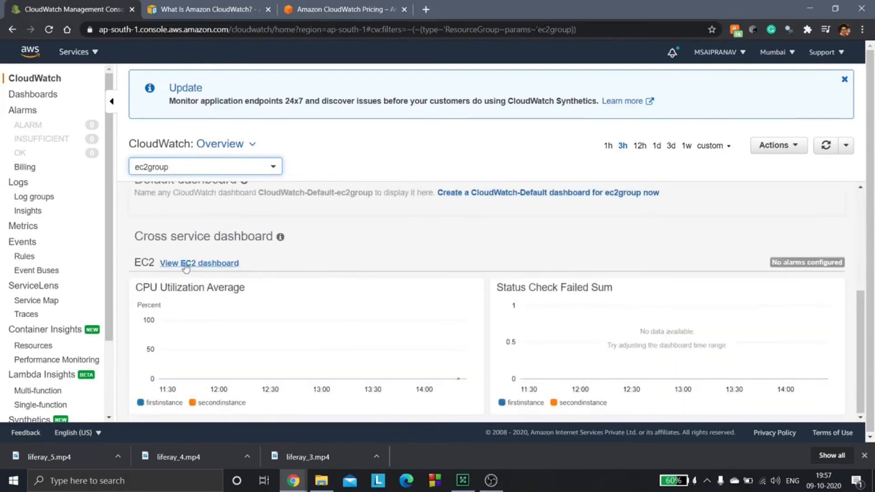
pyautogui.moveTo(199, 263)
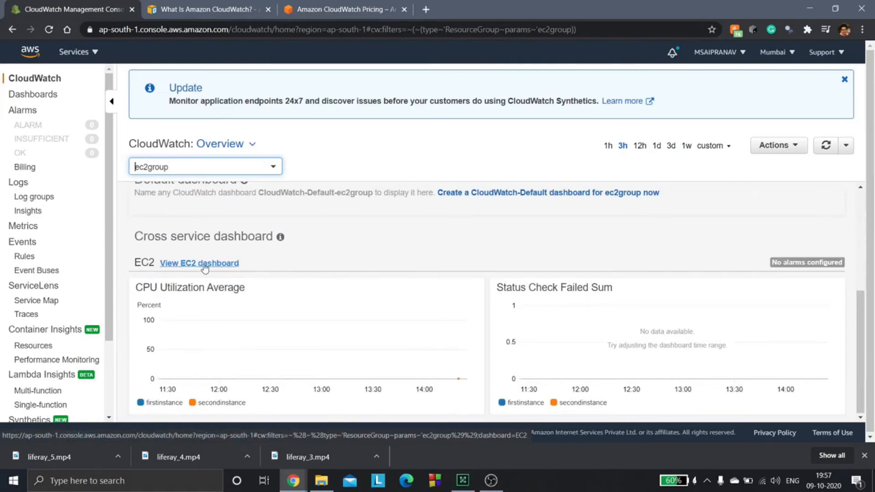
pyautogui.click(198, 262)
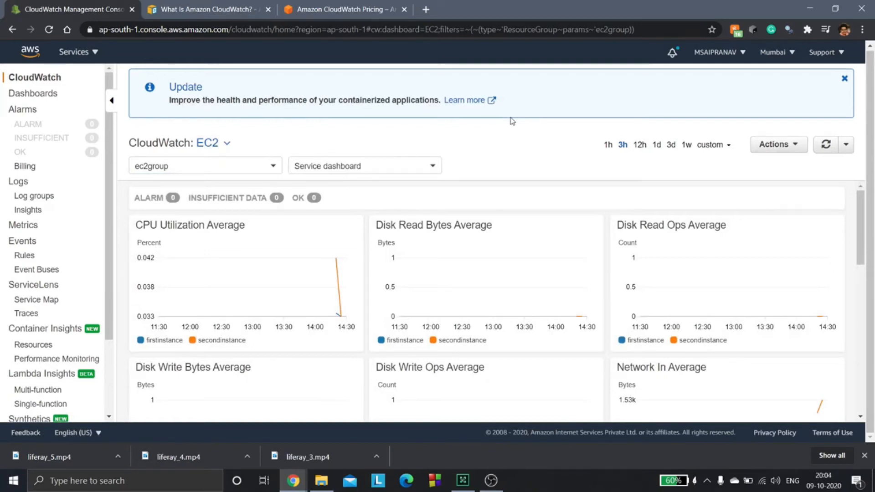
pyautogui.moveTo(403, 215)
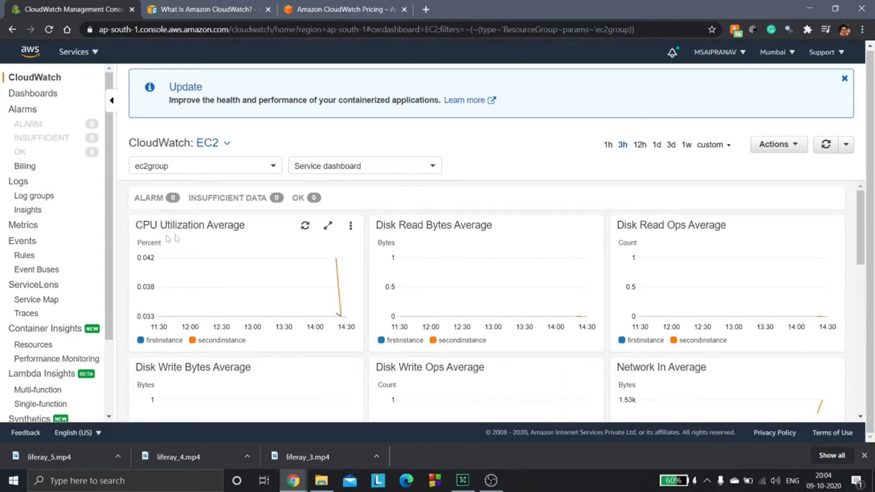
pyautogui.click(165, 340)
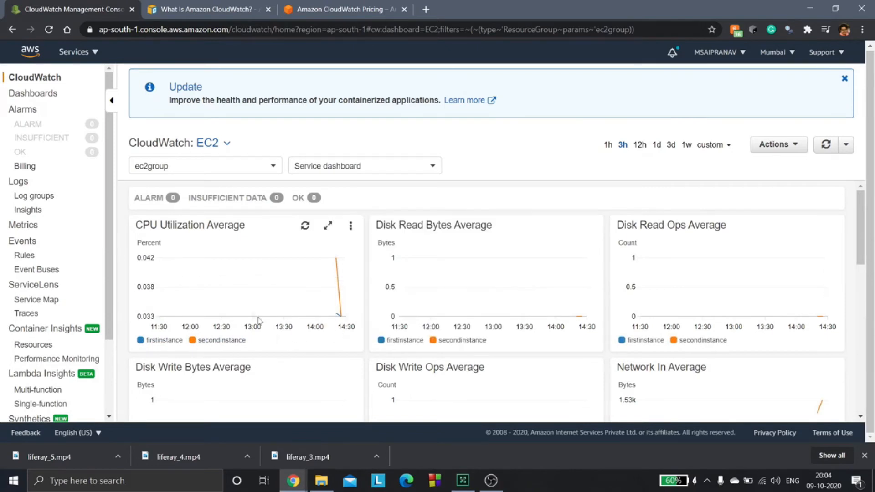
pyautogui.moveTo(264, 254)
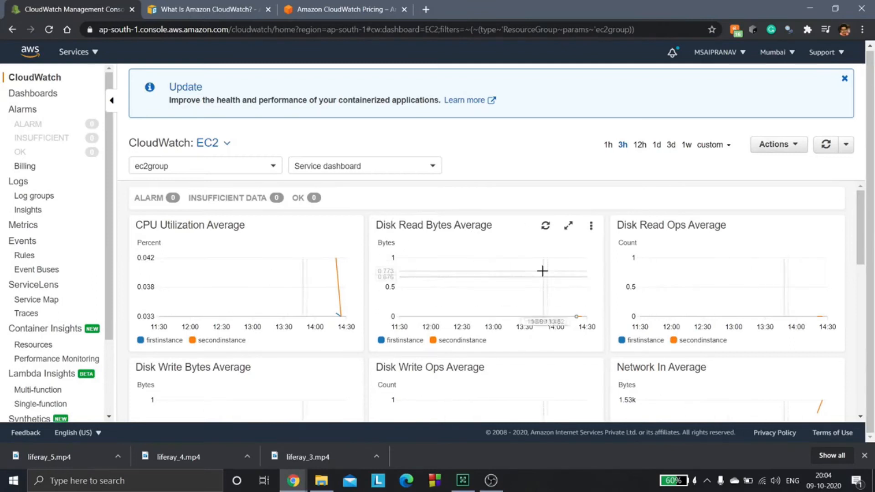
pyautogui.moveTo(658, 254)
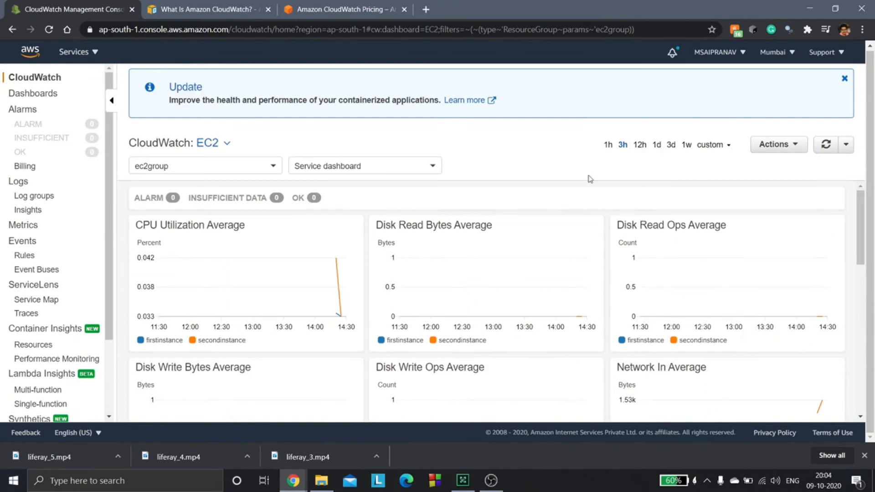
pyautogui.scroll(-3)
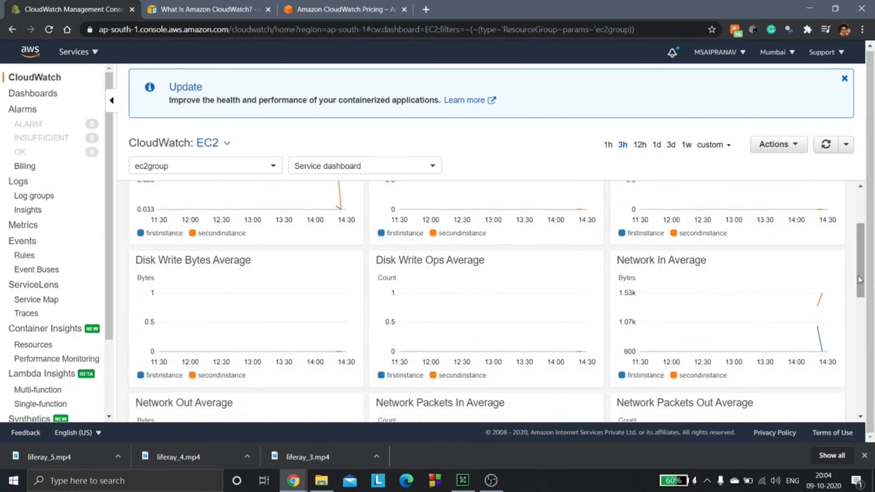
pyautogui.moveTo(711, 298)
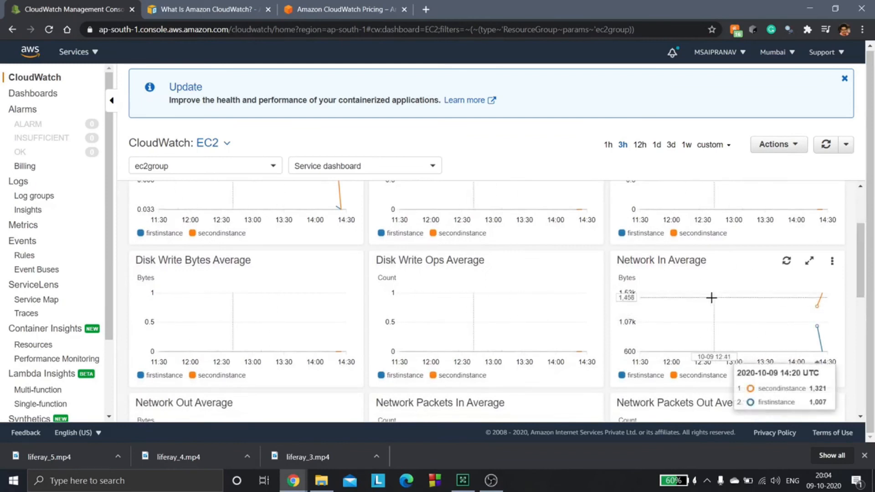
pyautogui.moveTo(832, 273)
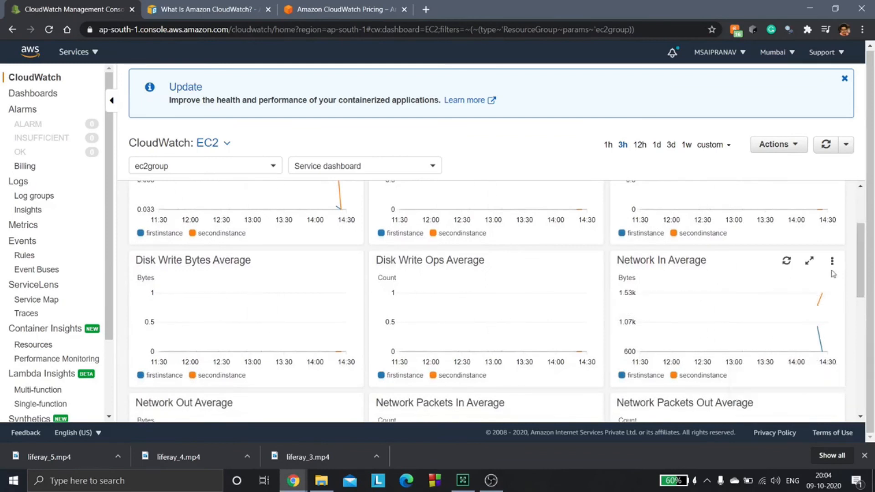
pyautogui.scroll(-3)
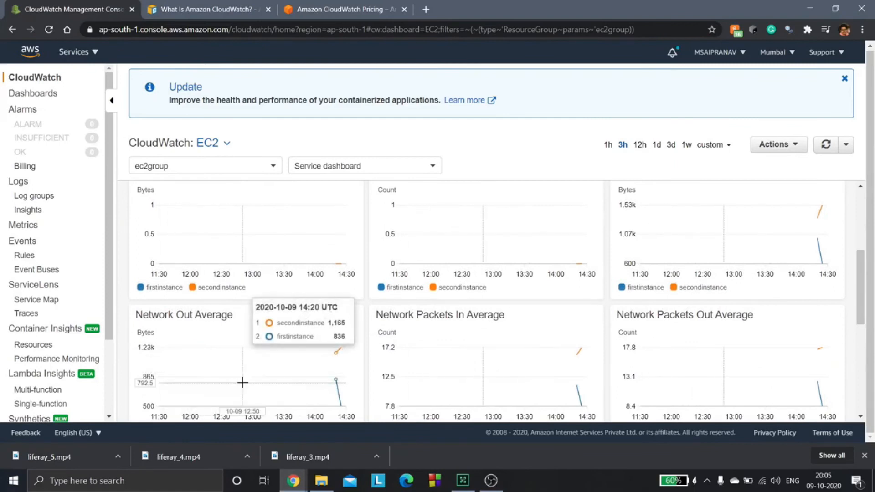
pyautogui.moveTo(502, 351)
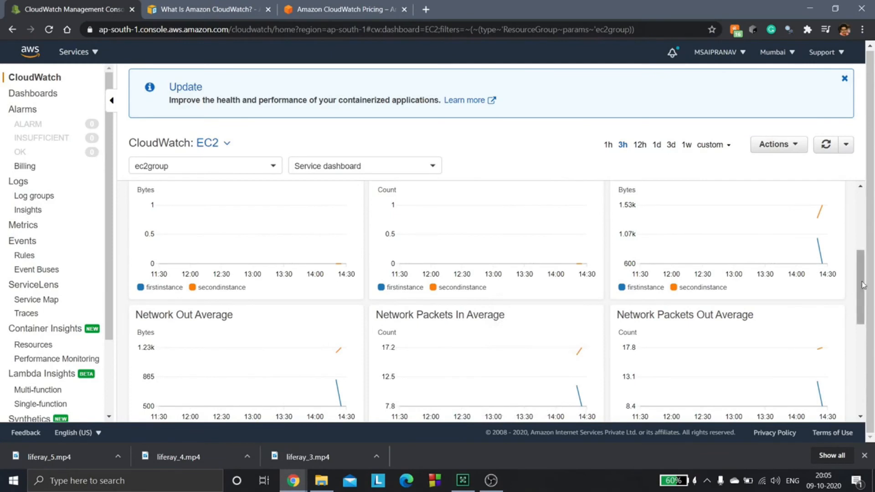
pyautogui.scroll(-3)
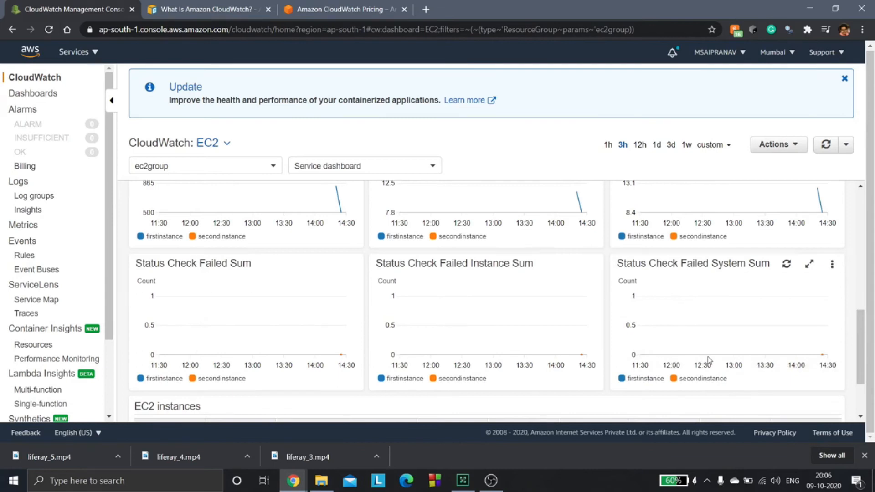
pyautogui.moveTo(719, 372)
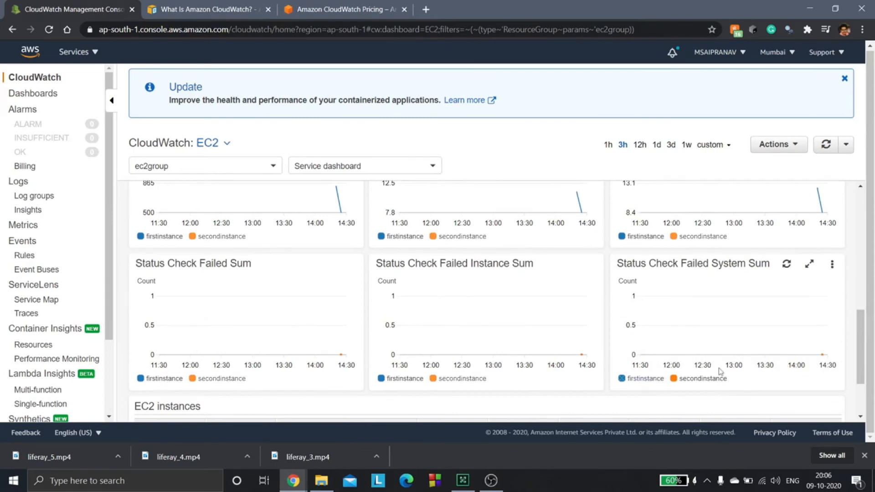
pyautogui.moveTo(725, 405)
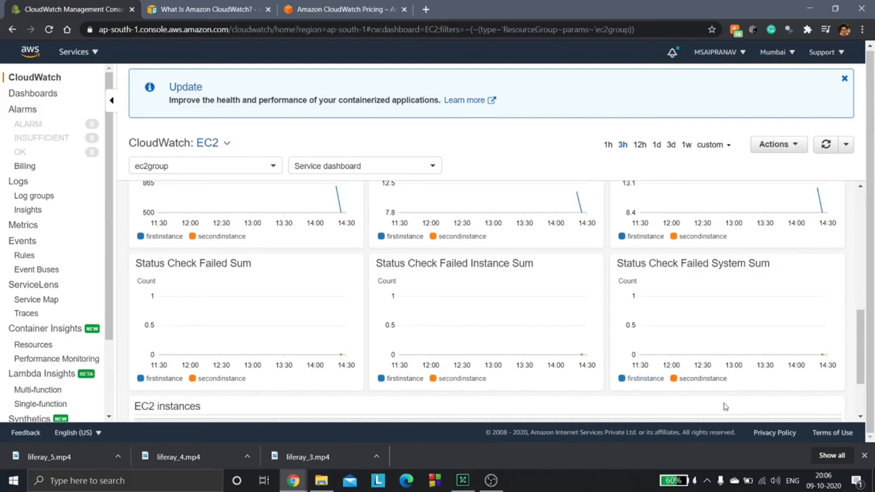
pyautogui.moveTo(507, 289)
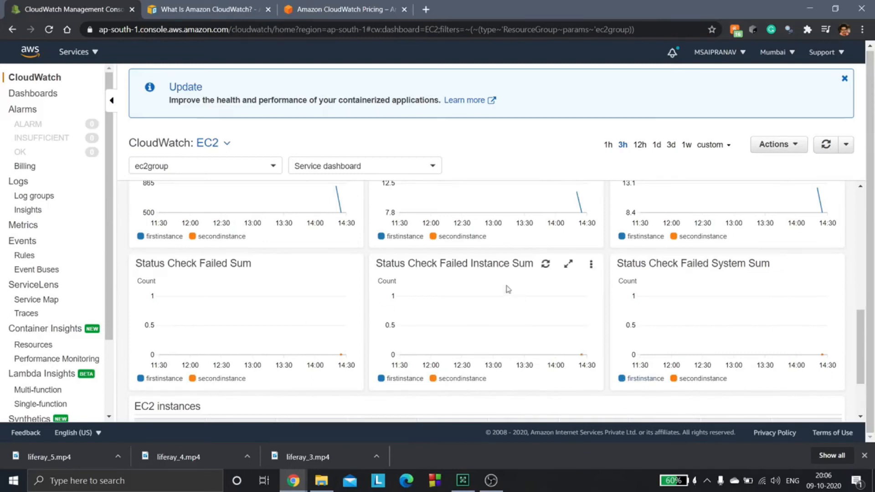
pyautogui.moveTo(512, 283)
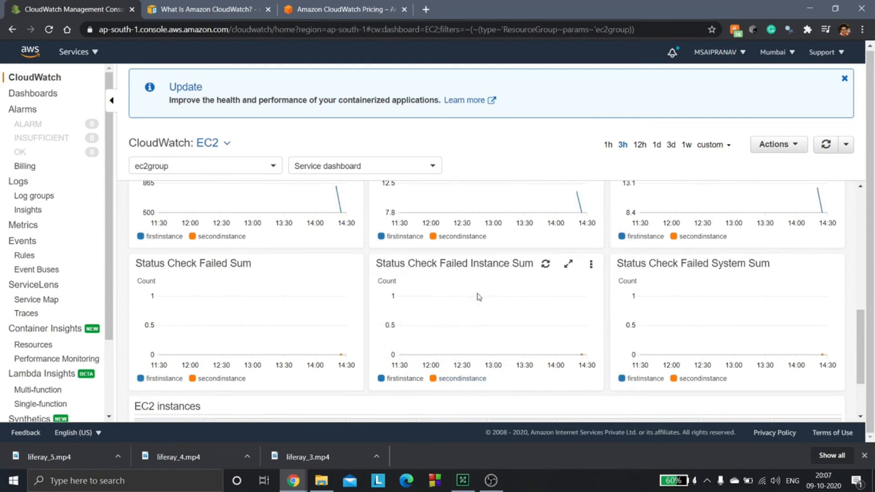
pyautogui.moveTo(490, 399)
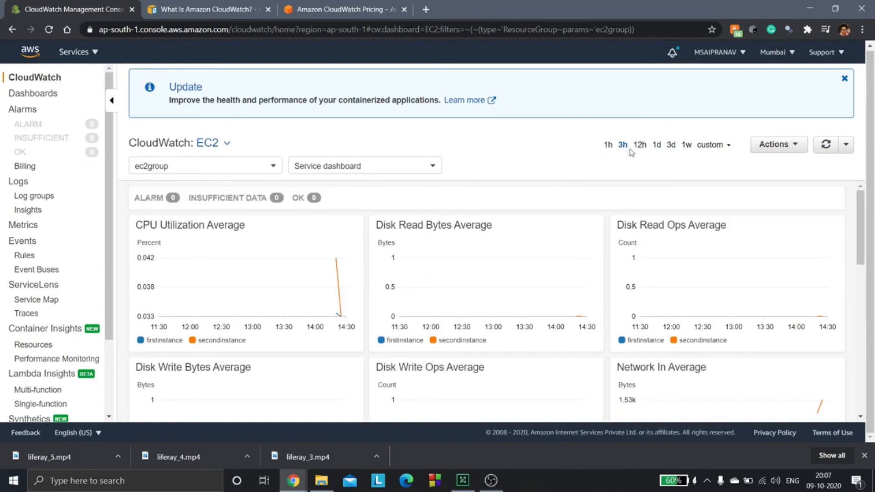
pyautogui.moveTo(608, 145)
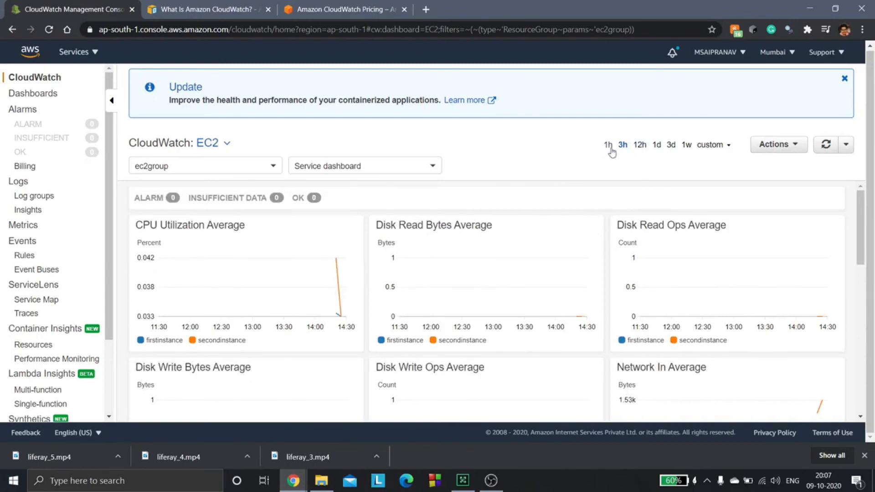
pyautogui.moveTo(562, 162)
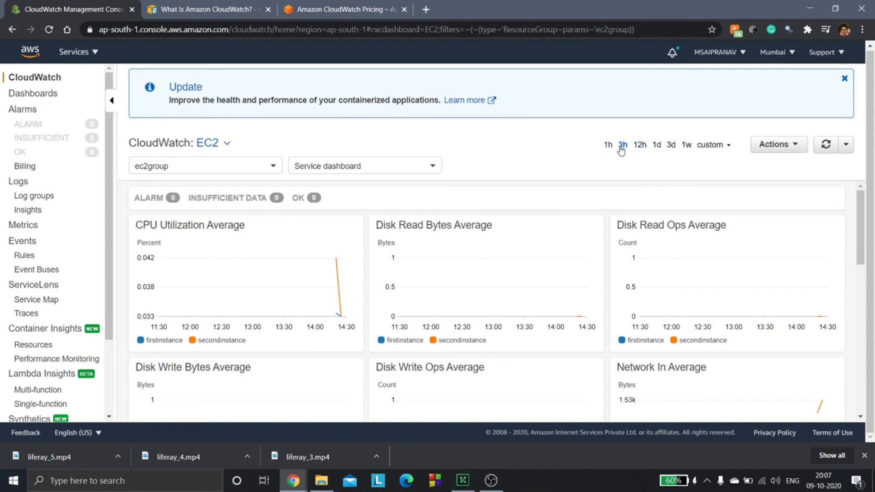
pyautogui.moveTo(620, 146)
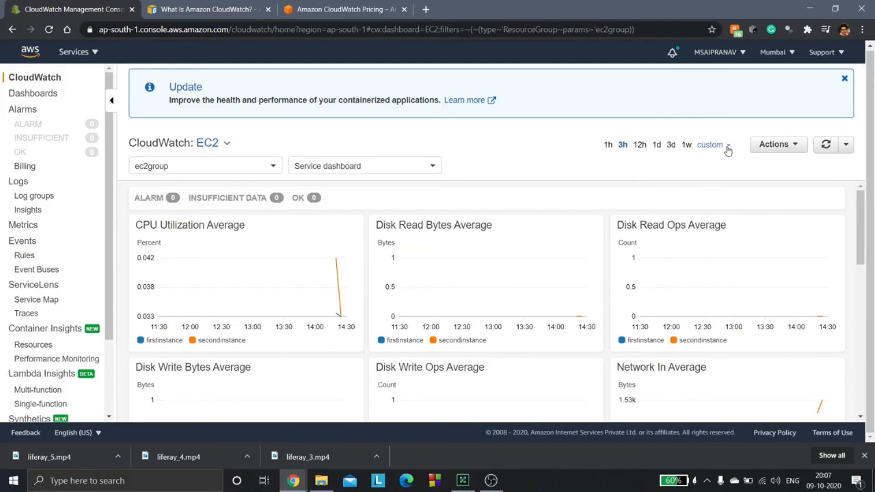
pyautogui.click(710, 144)
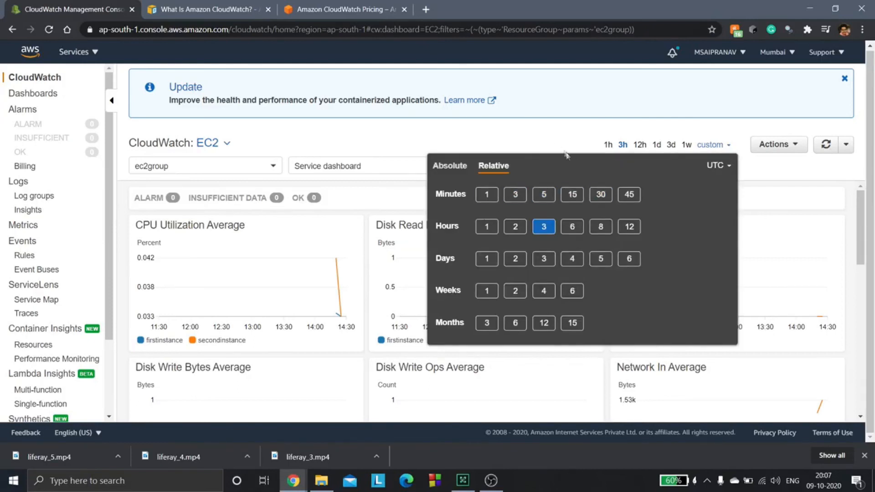
pyautogui.click(552, 143)
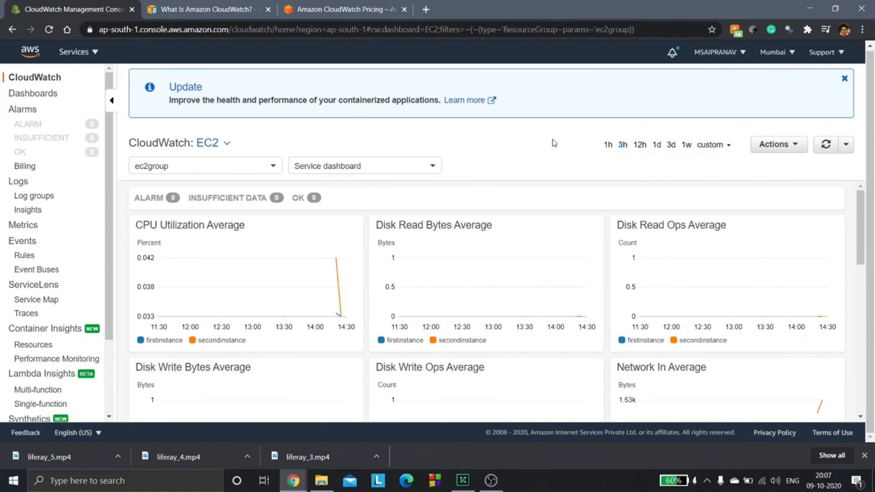